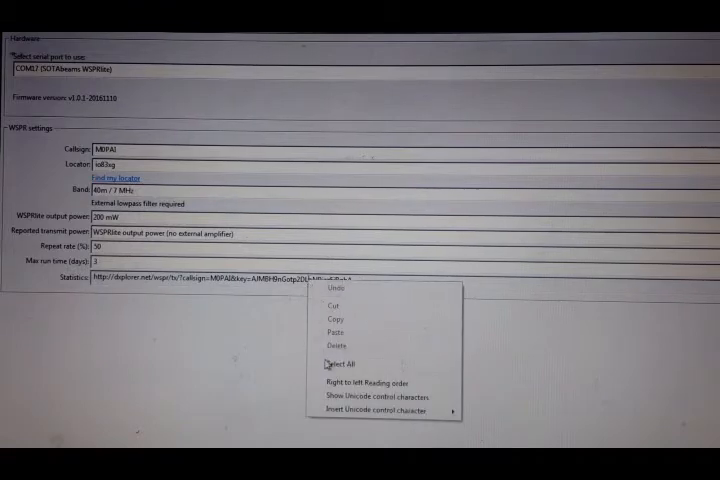
Select the entire statistics web link text in the Stats link field for copying.
click(336, 364)
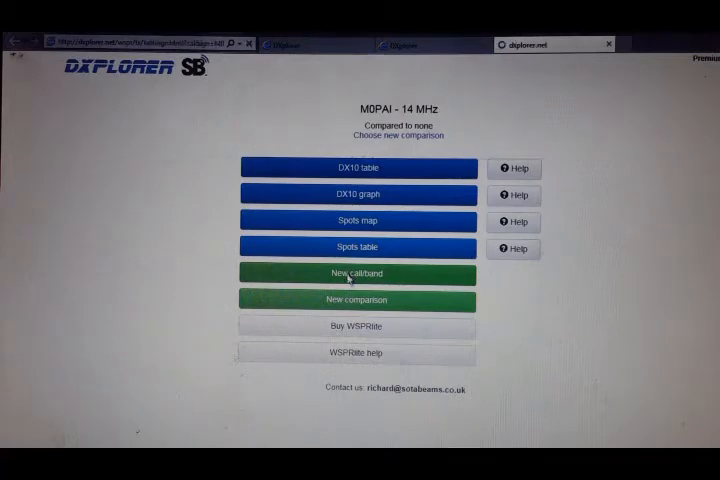
Go to New callsign from the M0PAI 14 MHz menu to choose another callsign or band.
click(356, 272)
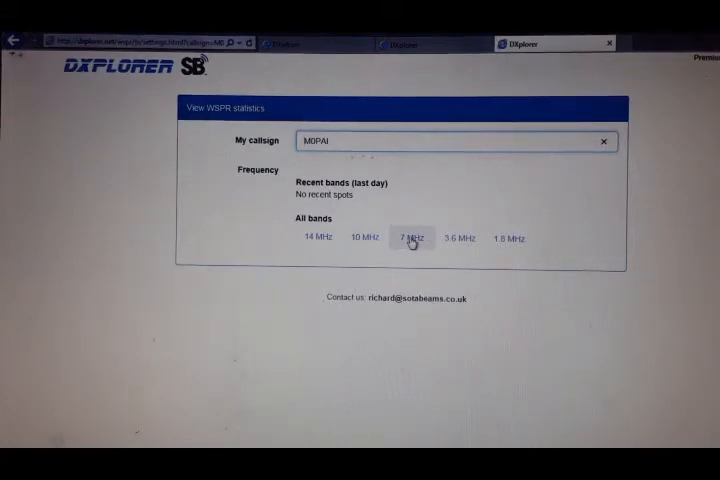
click(408, 238)
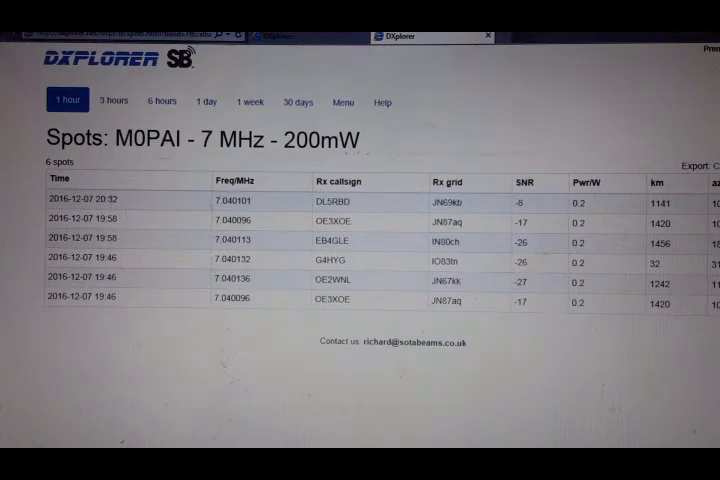
mouse_move(462, 310)
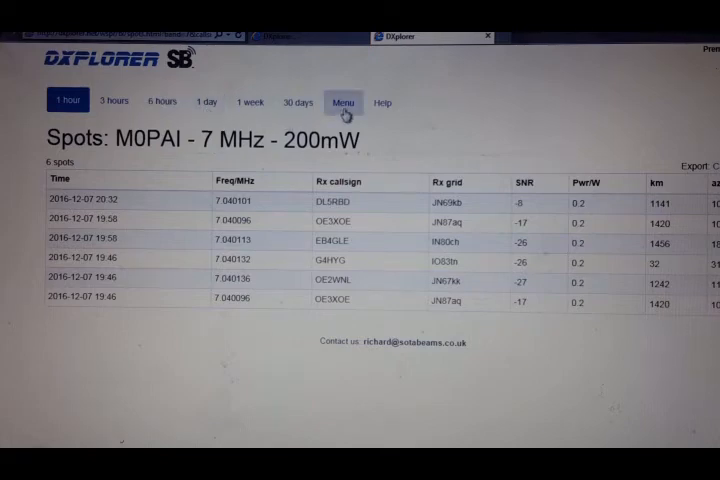
Return to the M0PAI menu, choose the 7 MHz band and start a new callsign comparison.
click(344, 100)
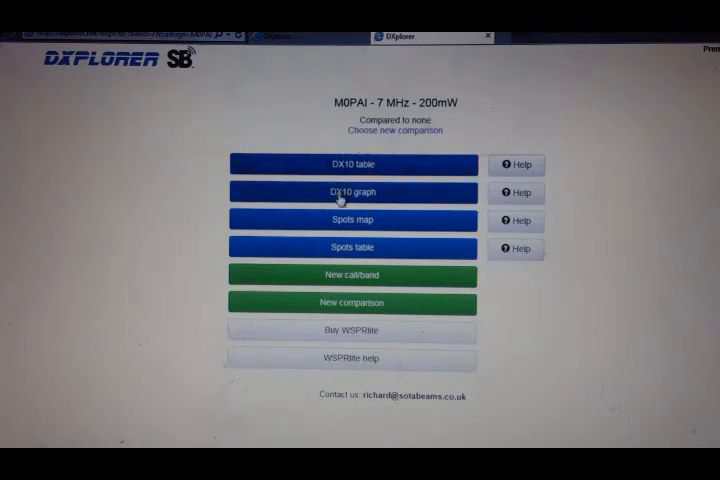
mouse_move(338, 250)
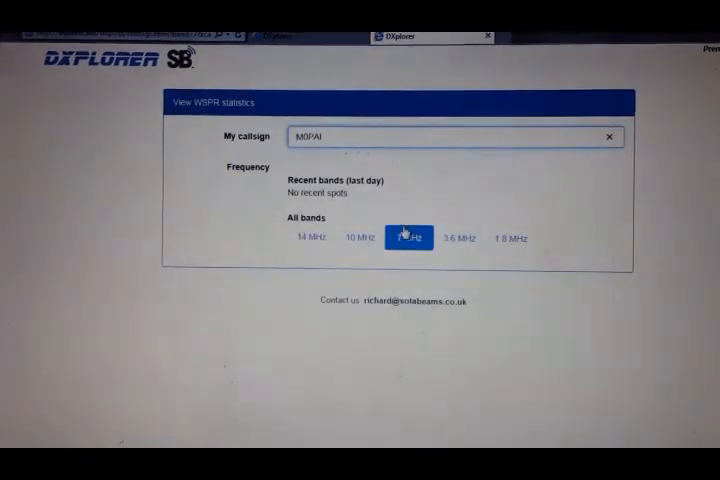
click(408, 238)
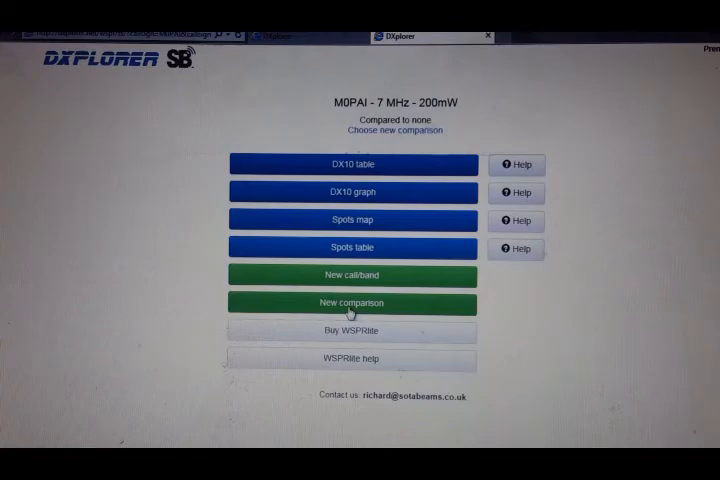
click(352, 304)
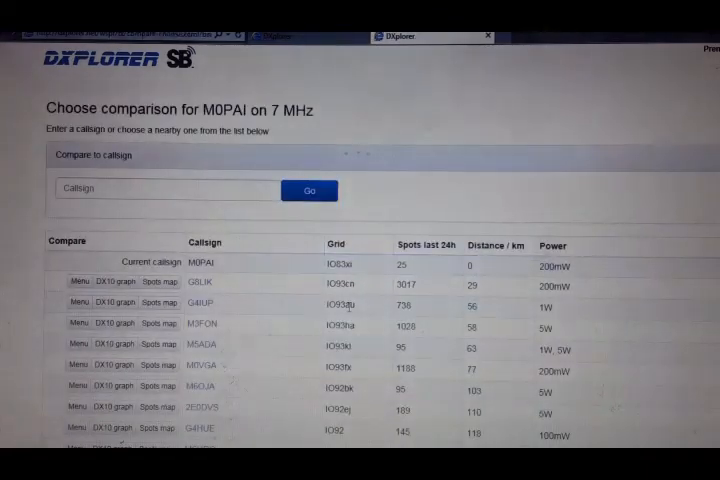